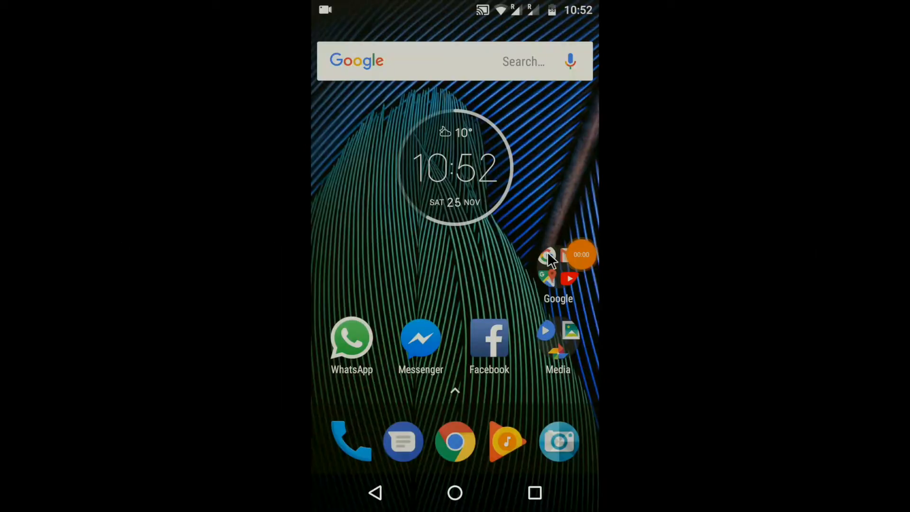
Step: Launch the Google Play Store from the Google apps folder on the home screen
click(557, 267)
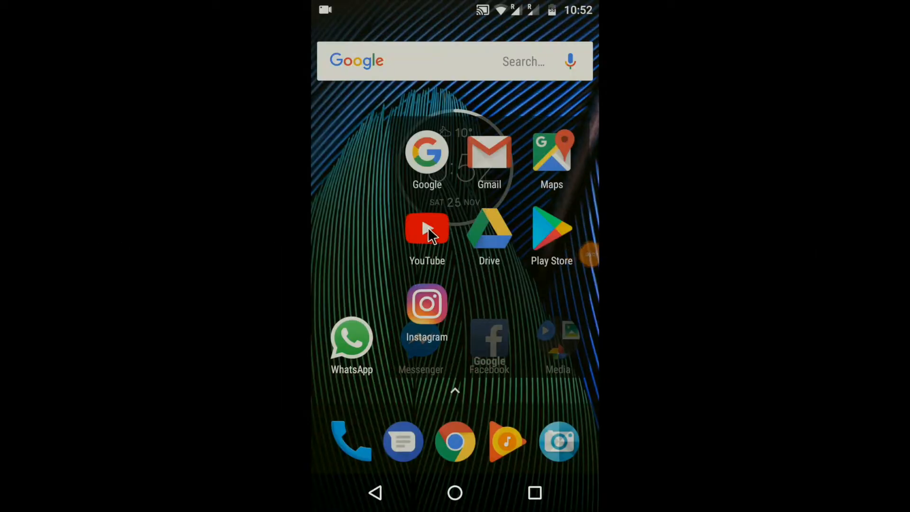
mouse_move(546, 250)
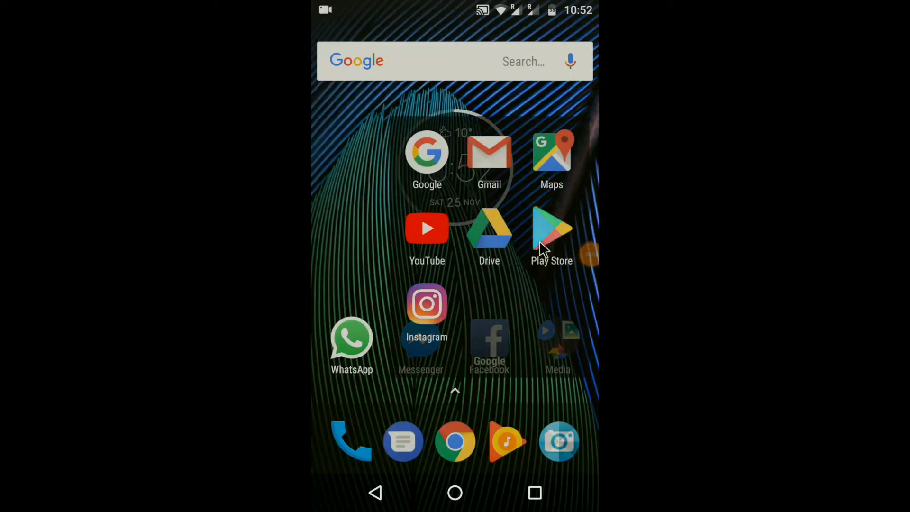
click(552, 227)
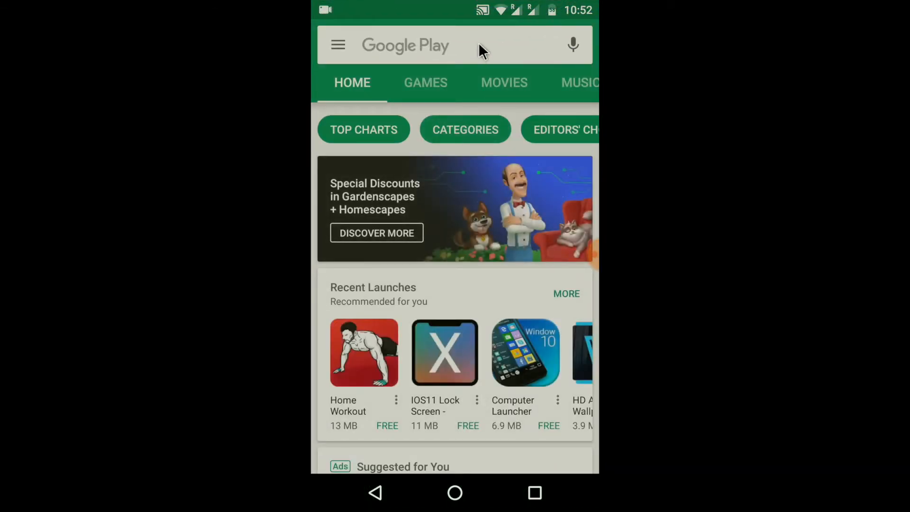
Step: Rerun the recent 'youtube' search and bring up the YouTube Studio app's store page
click(434, 45)
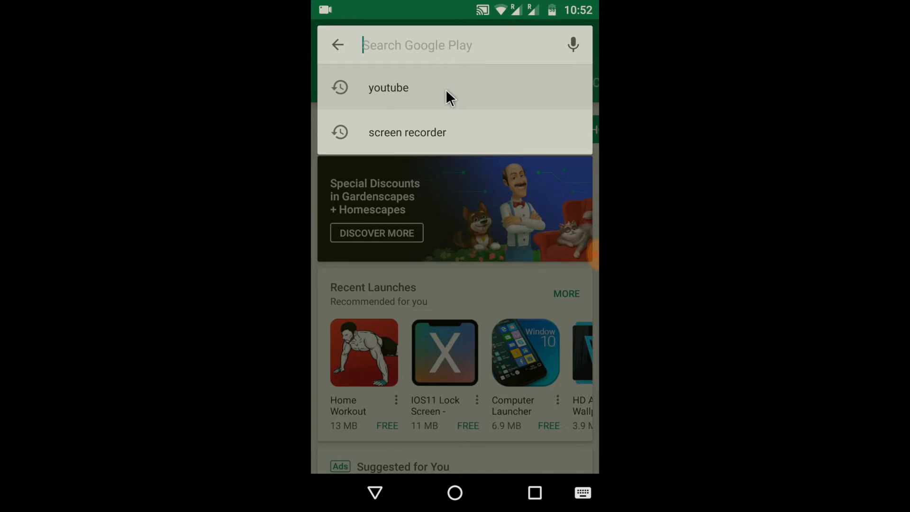
click(387, 87)
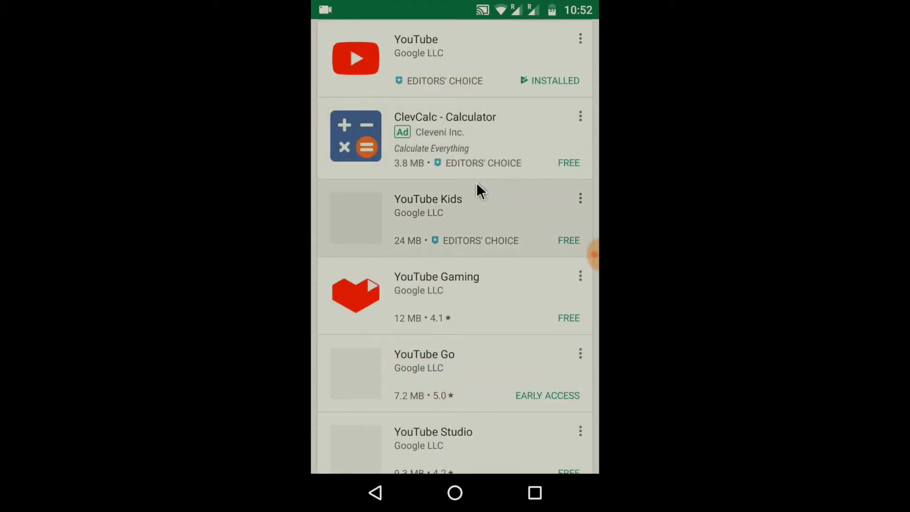
scroll(down, 3)
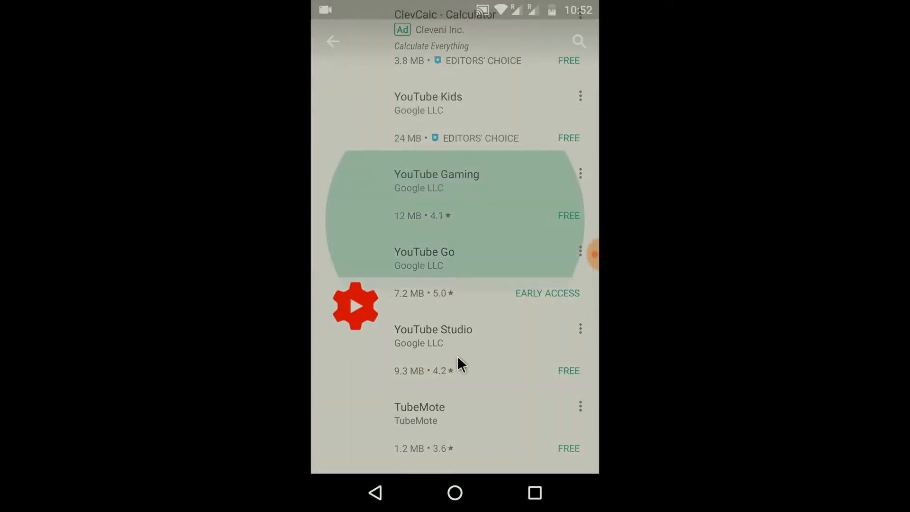
click(432, 329)
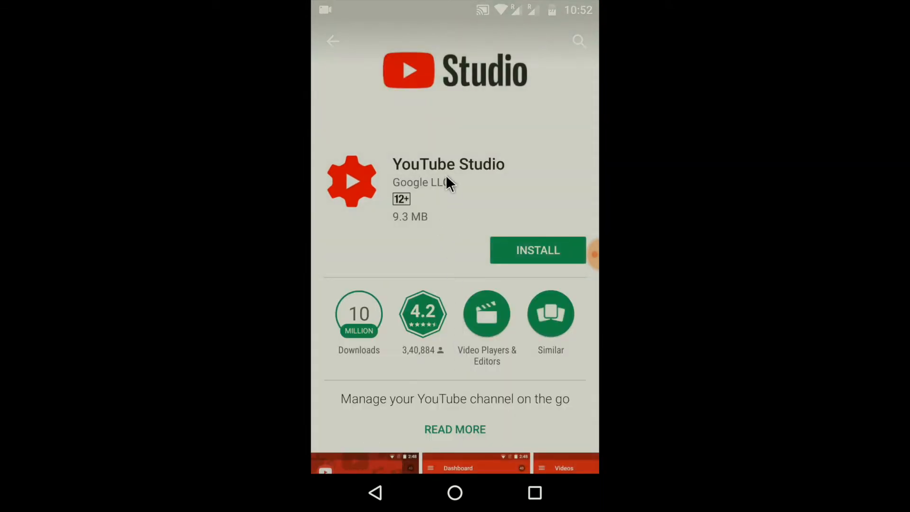
mouse_move(518, 249)
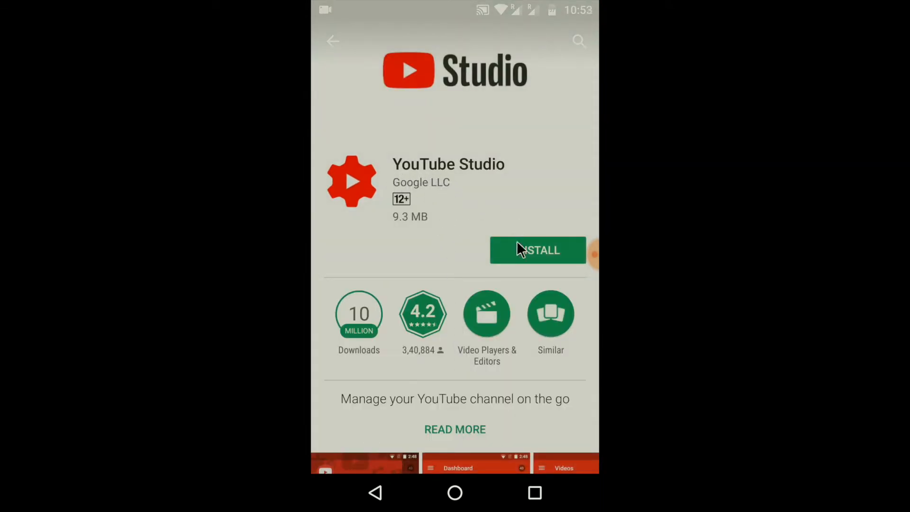
scroll(down, 3)
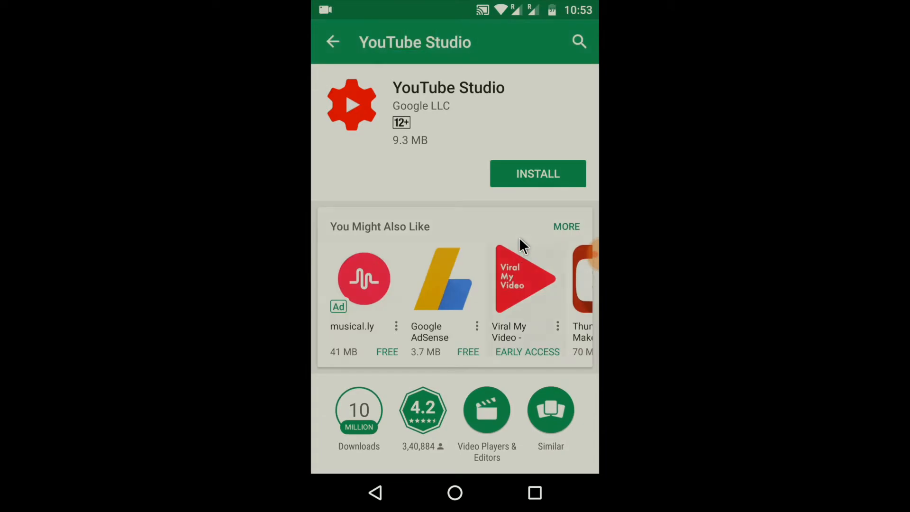
scroll(down, 3)
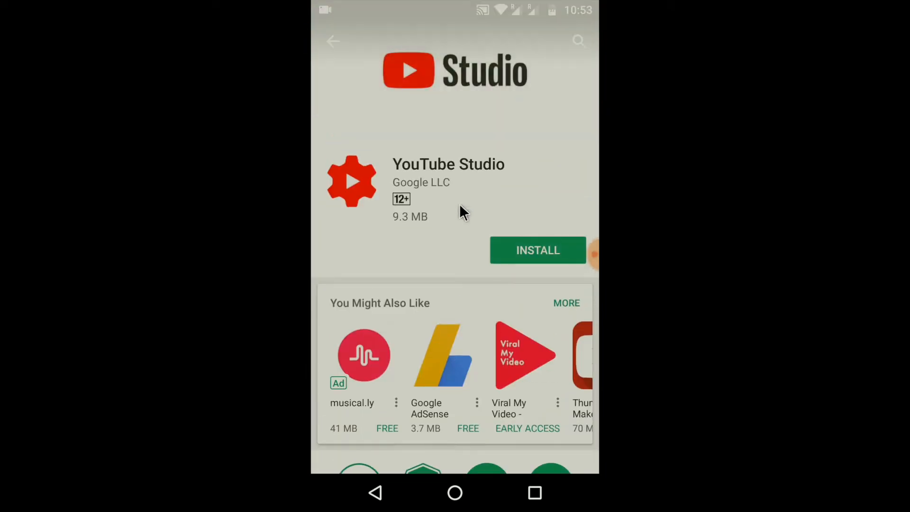
Step: Install YouTube Studio and wait until it is ready to open
click(536, 249)
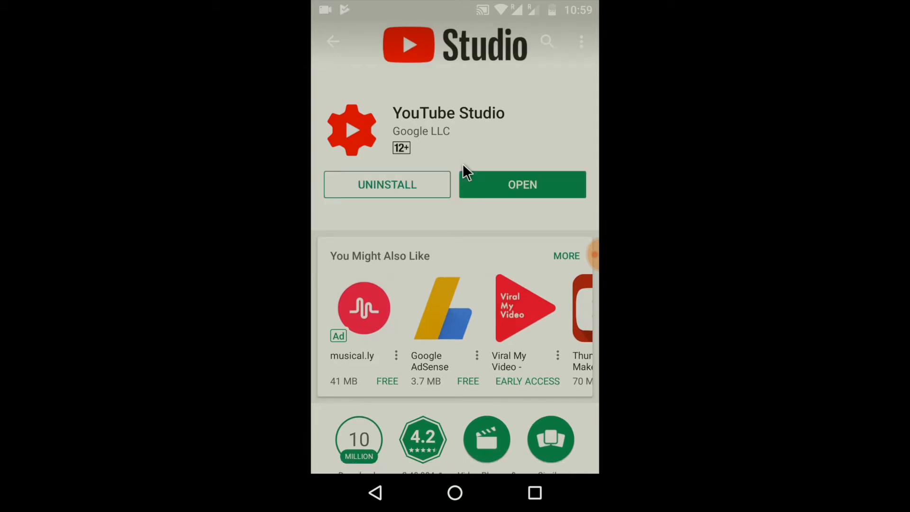
mouse_move(500, 165)
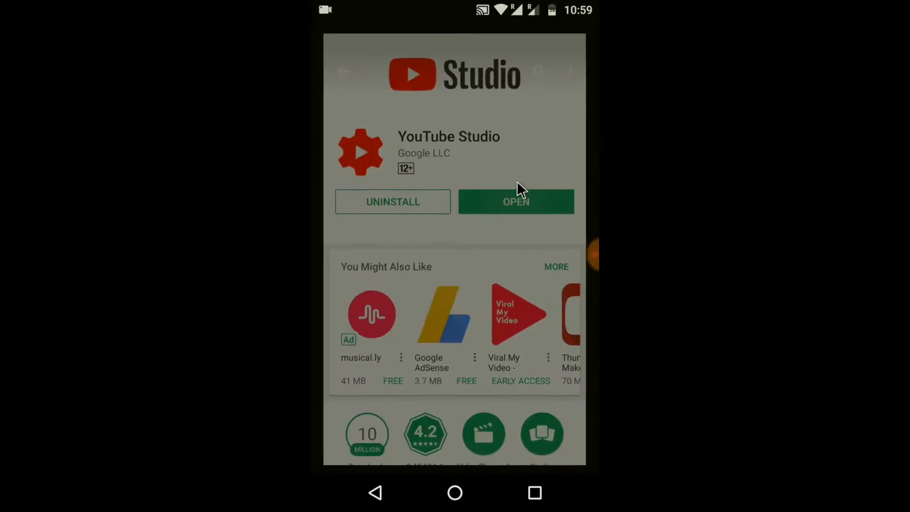
Step: Launch YouTube Studio, finish the Get Started intro, and retry after the 'Something went wrong' error
click(515, 201)
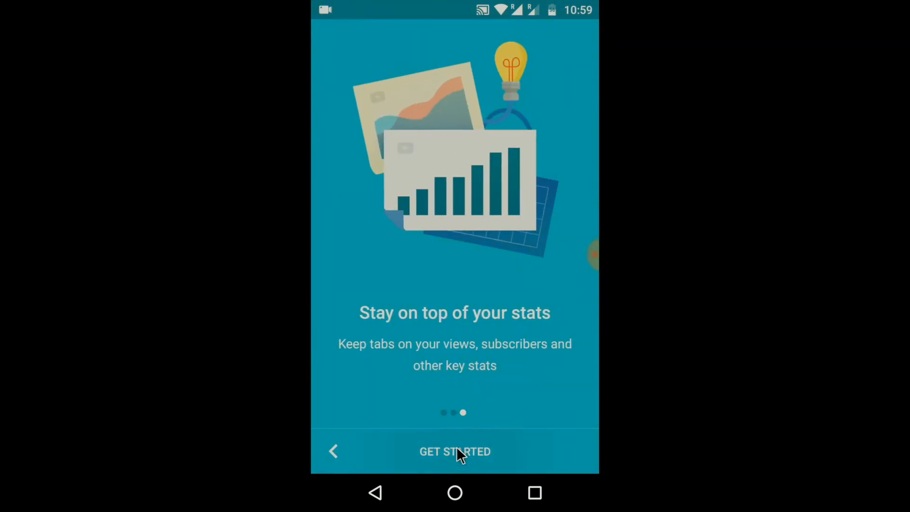
click(453, 451)
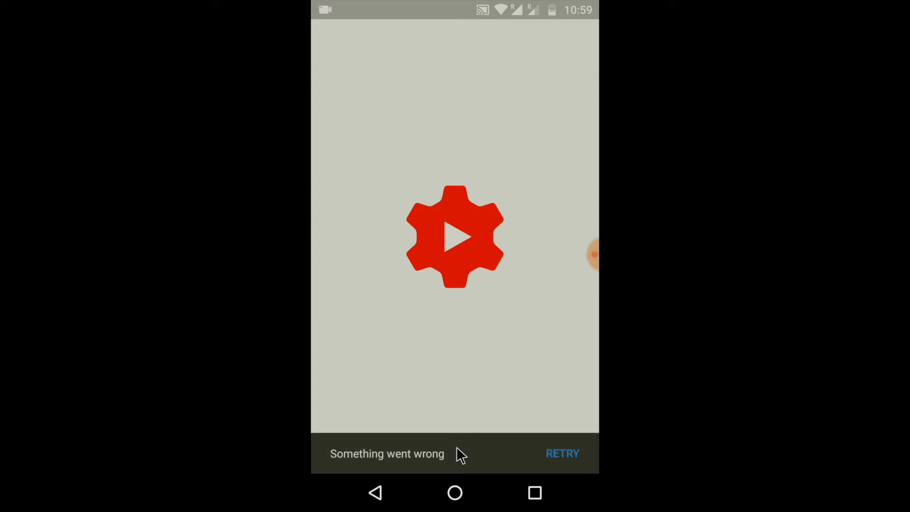
mouse_move(542, 424)
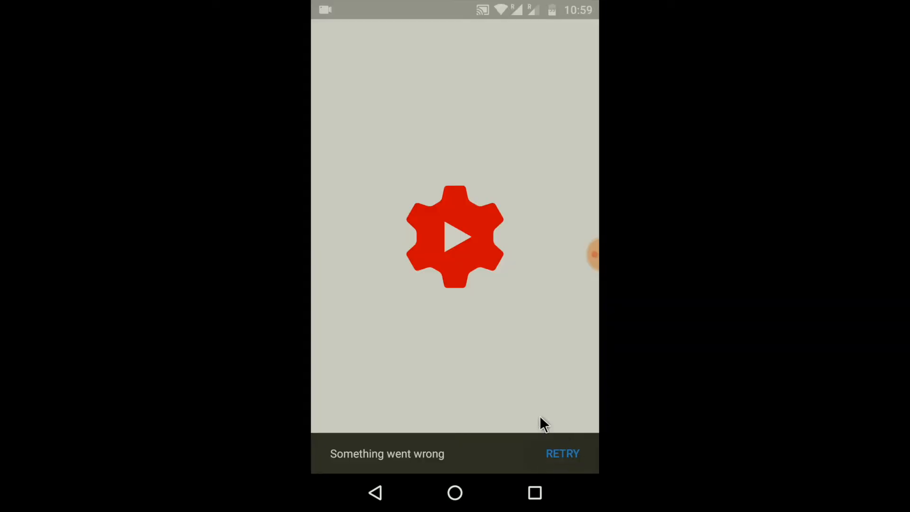
mouse_move(539, 478)
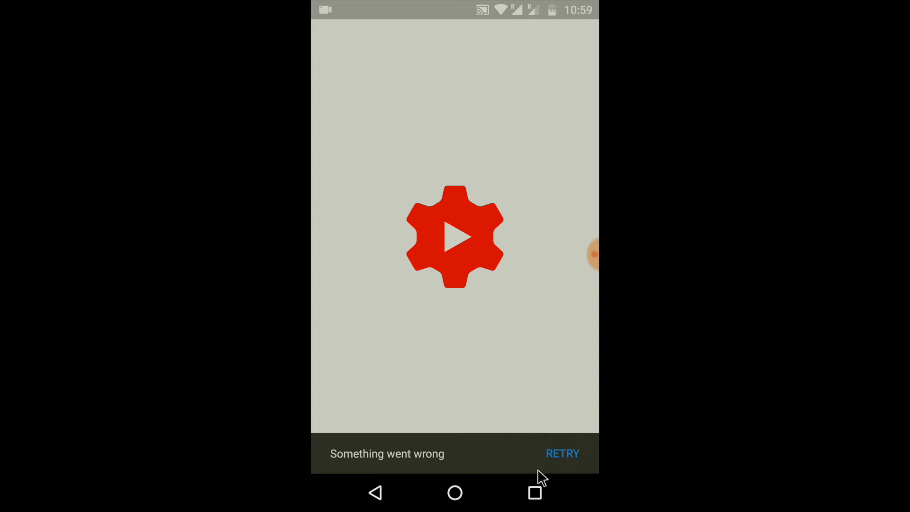
click(562, 453)
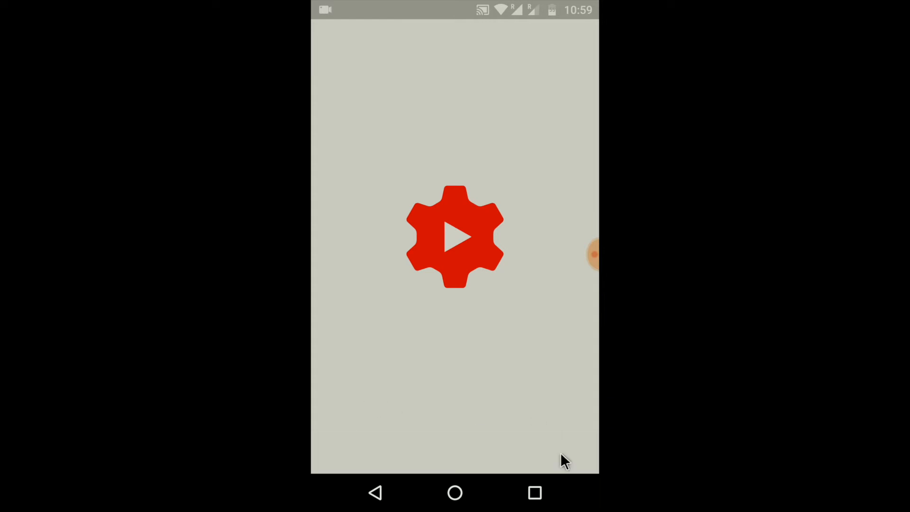
mouse_move(531, 377)
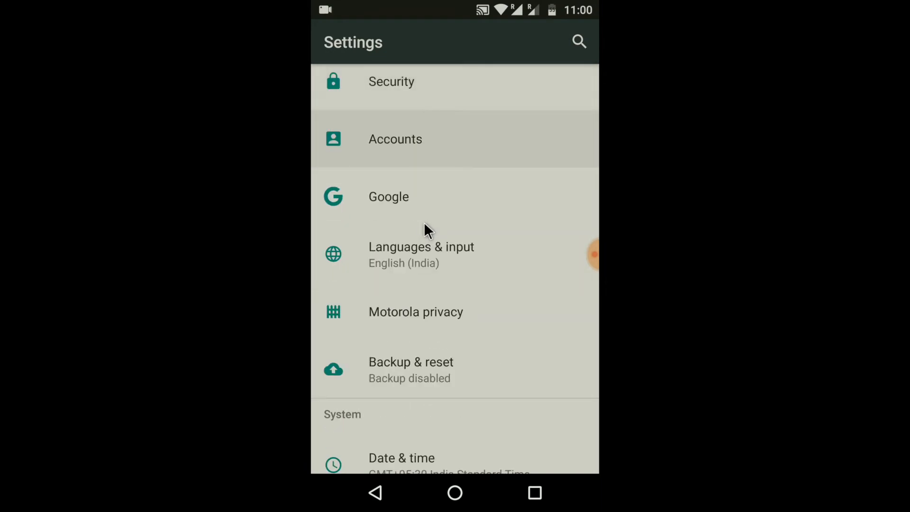
Step: Remove the Google account via its overflow menu, confirming both the removal and the device-protection warning
scroll(down, 3)
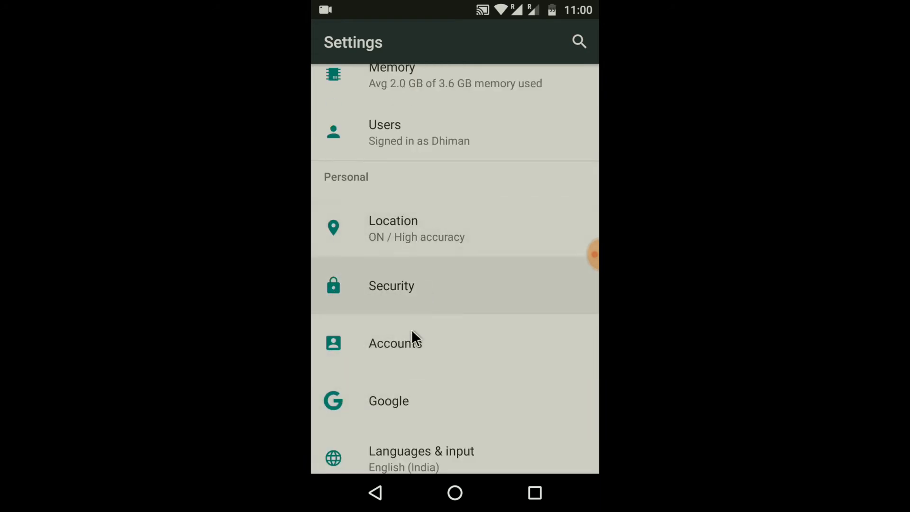
click(388, 400)
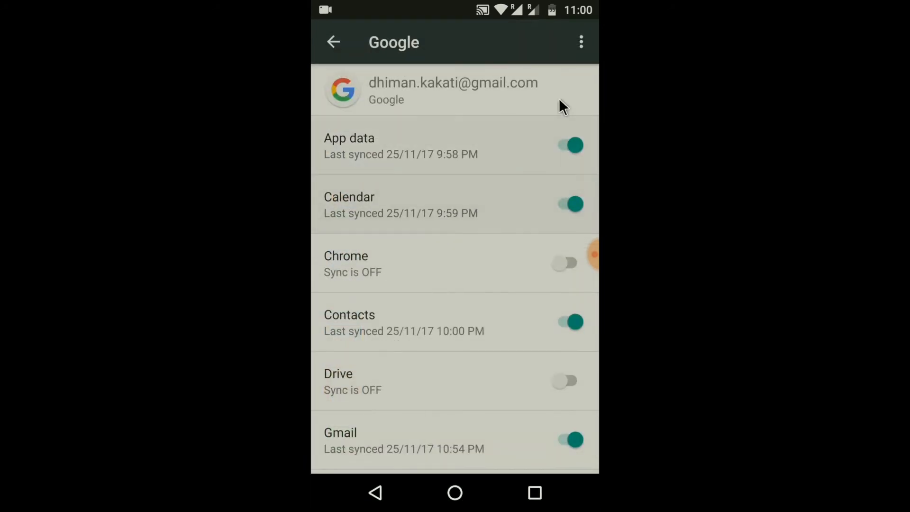
click(581, 42)
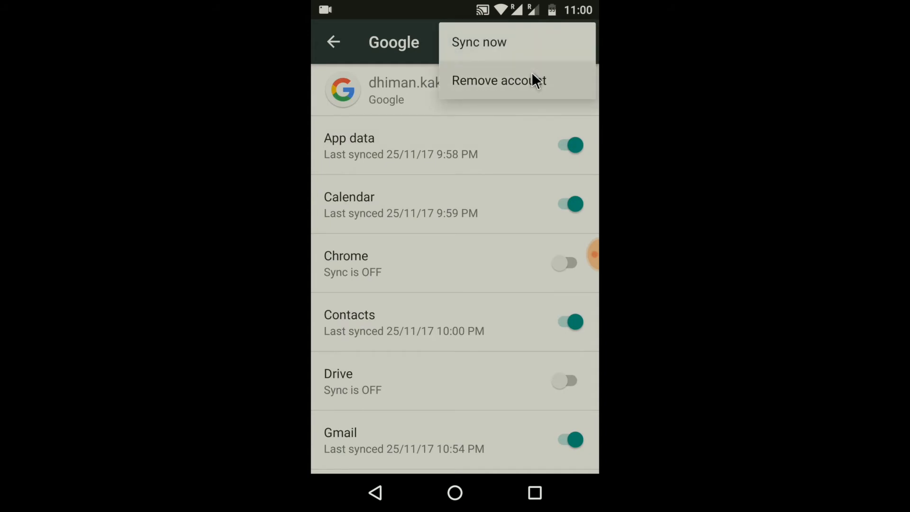
click(498, 80)
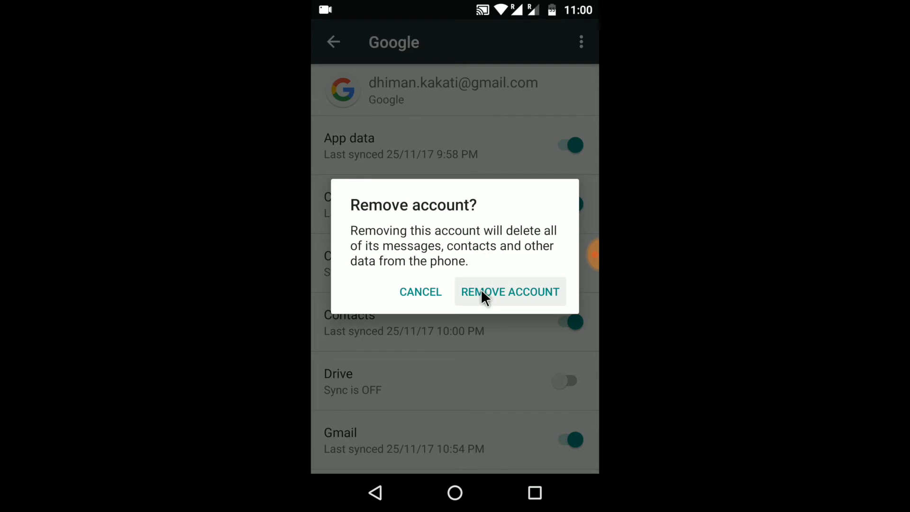
click(510, 291)
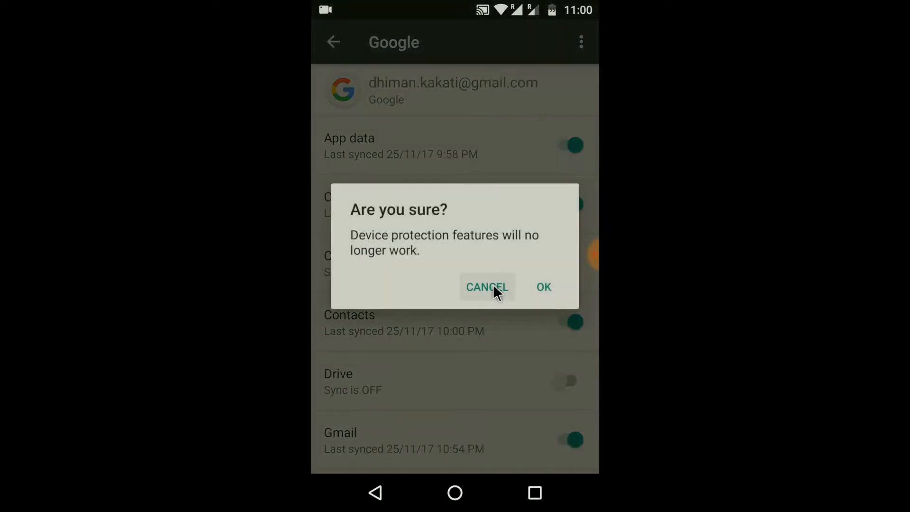
click(542, 286)
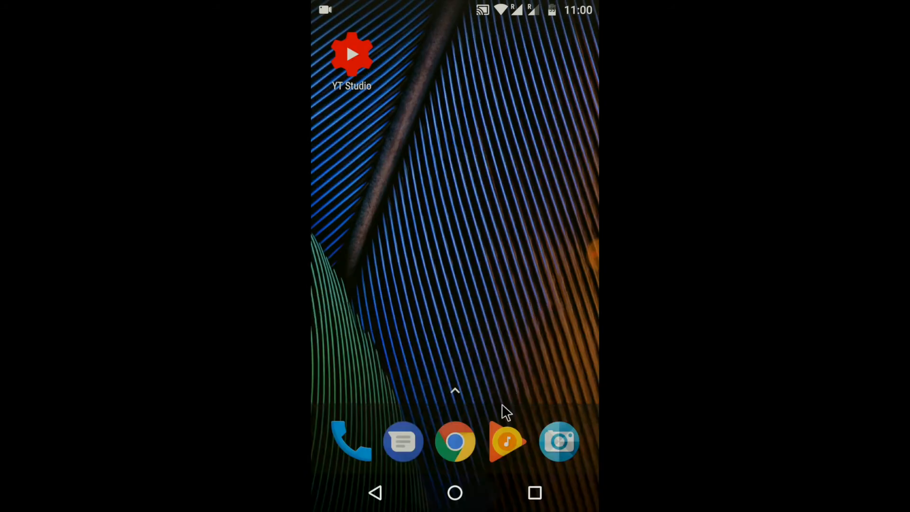
mouse_move(355, 59)
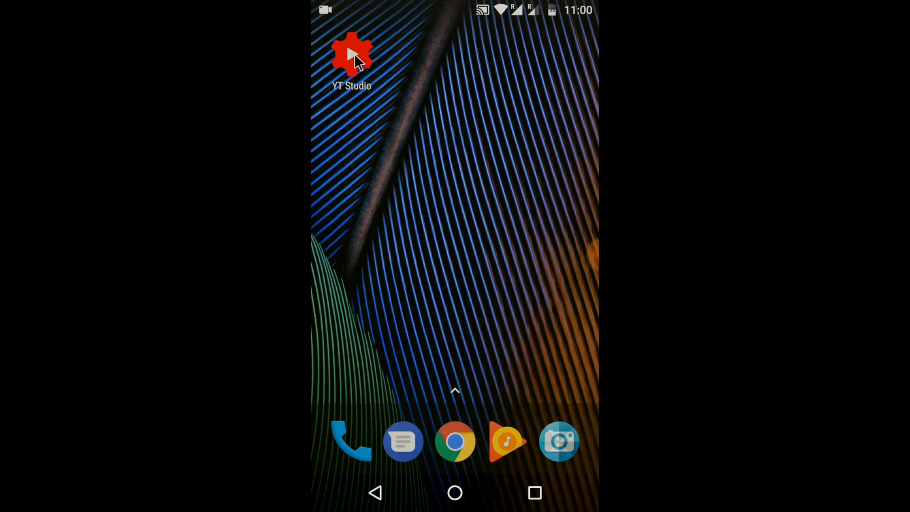
click(351, 55)
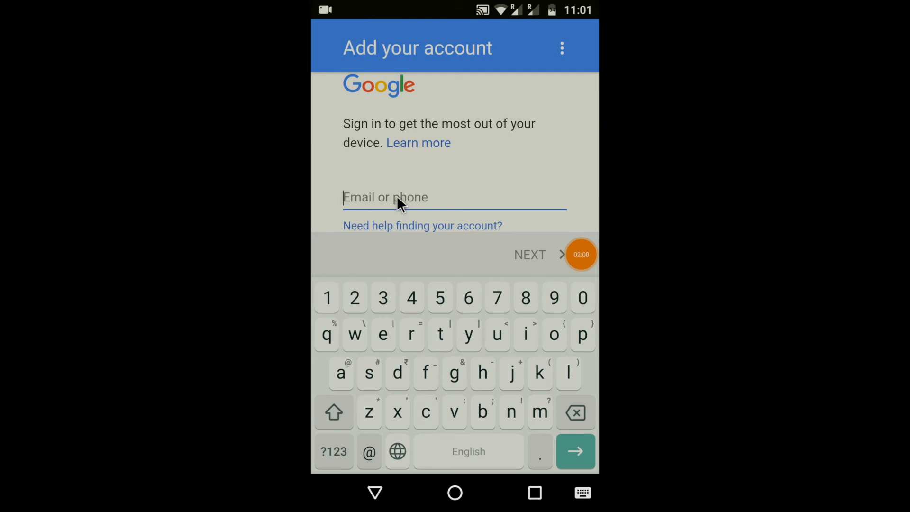
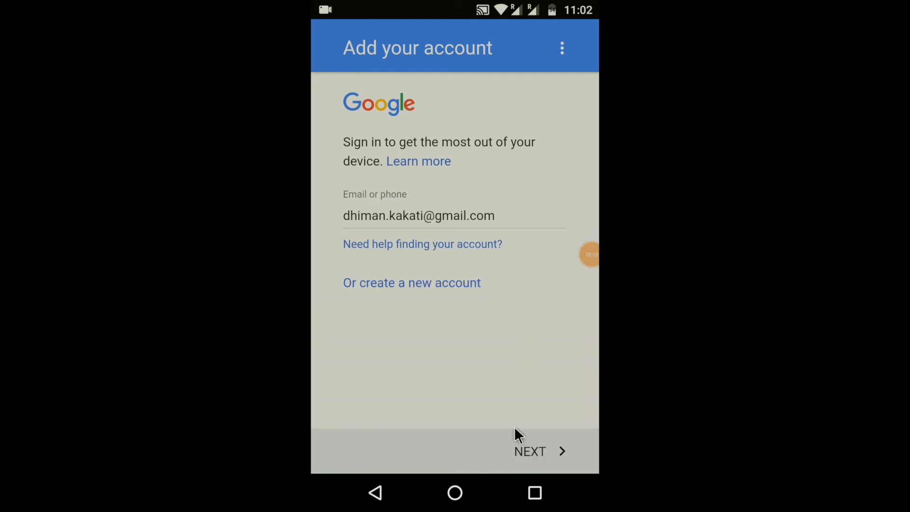
click(528, 451)
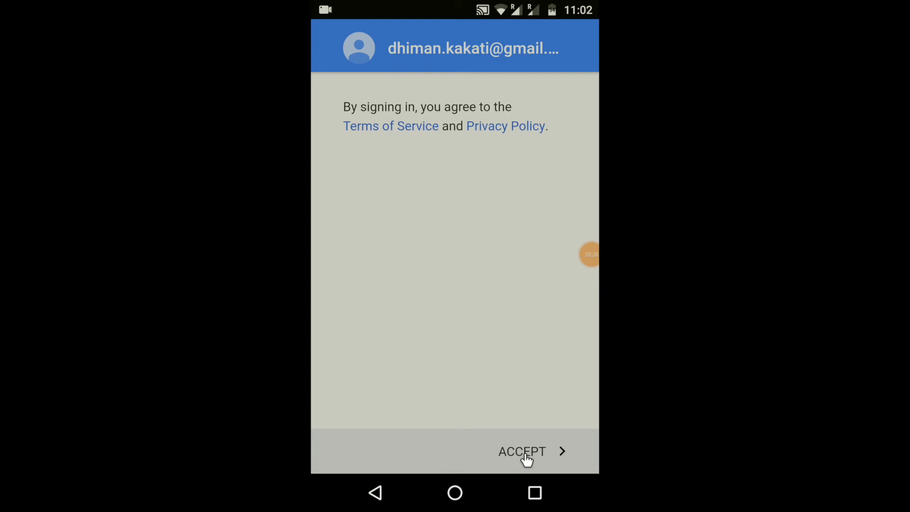
click(521, 451)
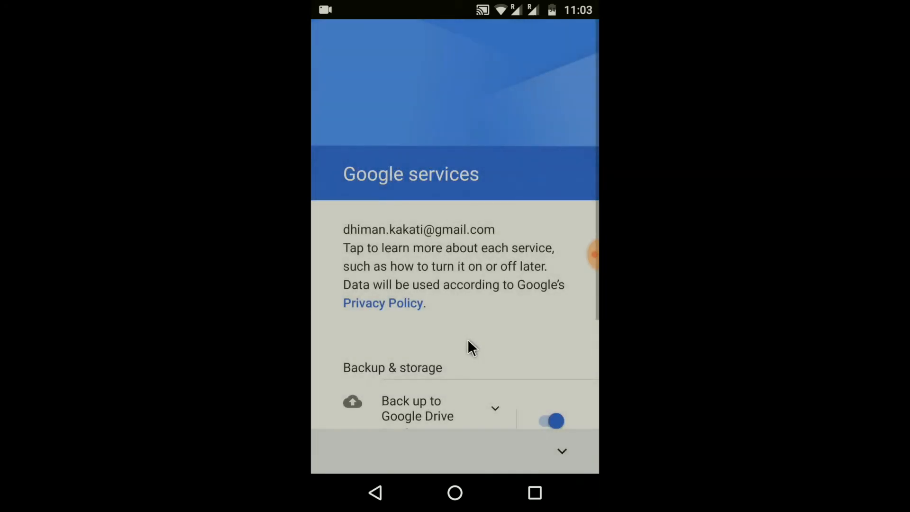
click(492, 408)
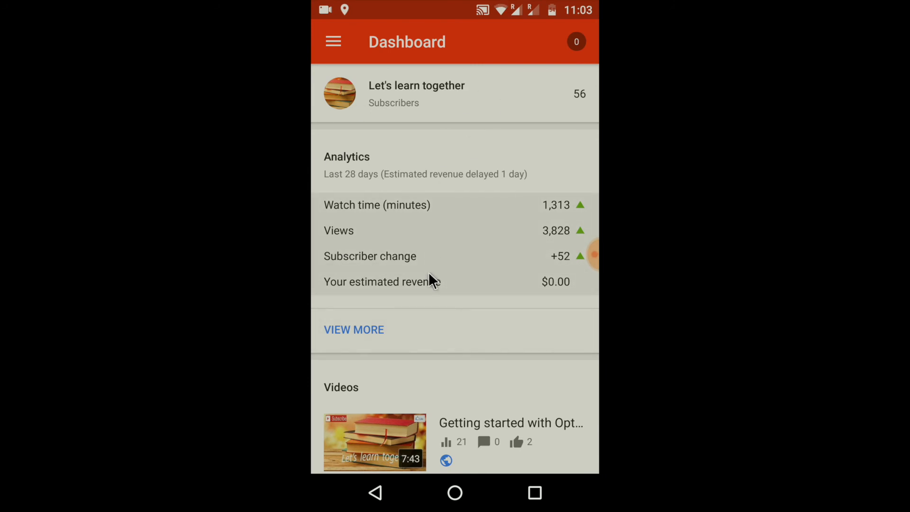
mouse_move(416, 90)
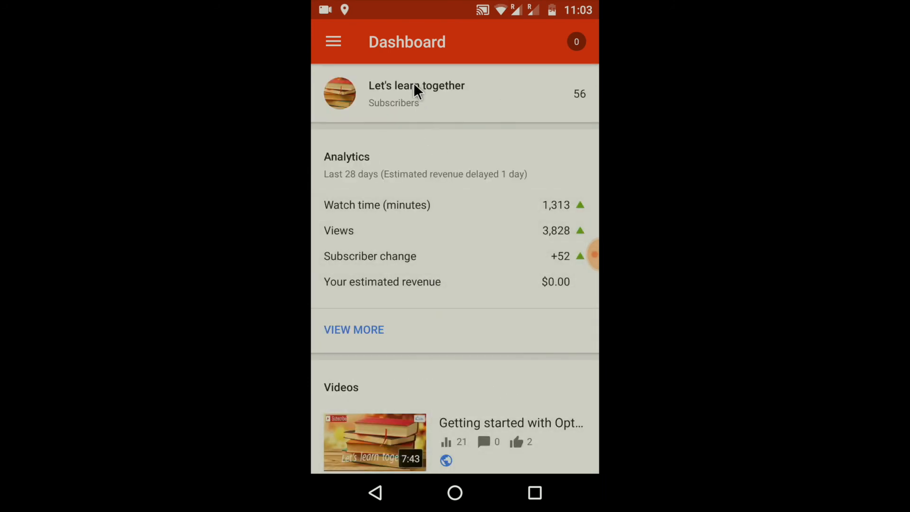
Step: View the OptiSystem beginner video's stats from the Dashboard, then return to the Dashboard
scroll(down, 3)
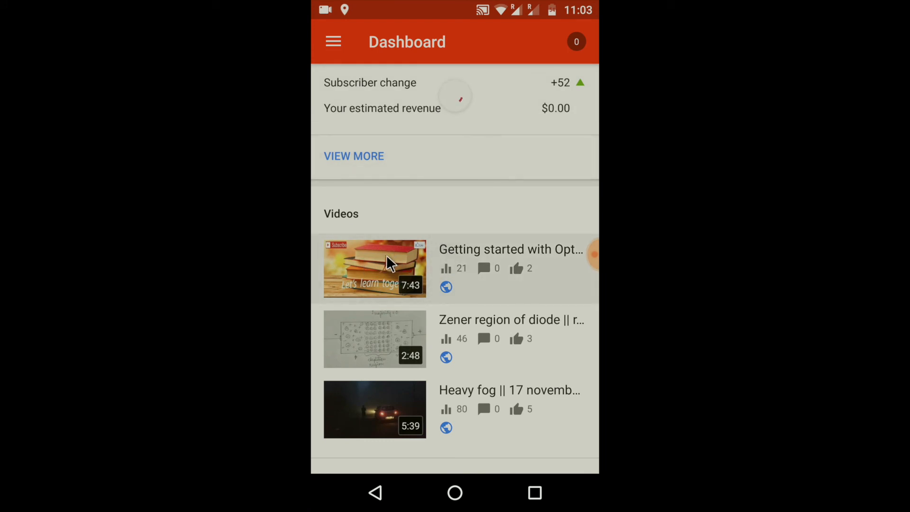
click(374, 268)
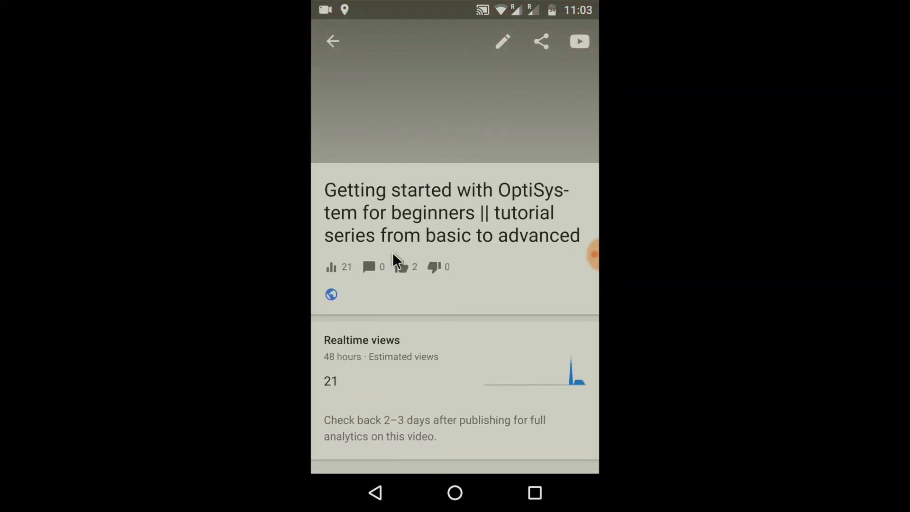
click(332, 41)
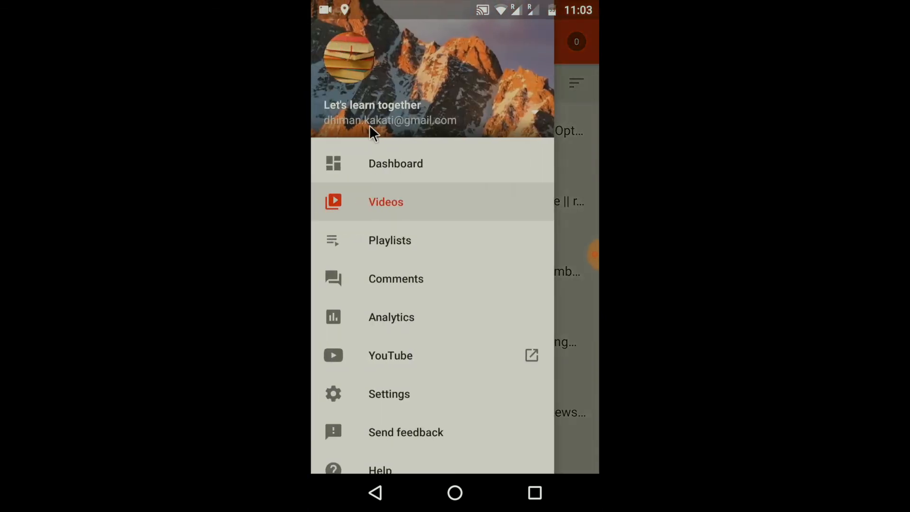
mouse_move(407, 236)
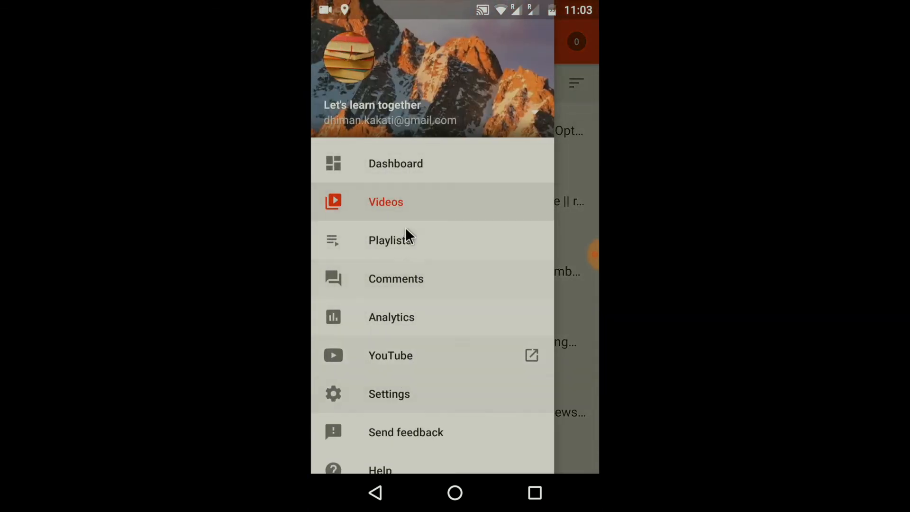
click(395, 163)
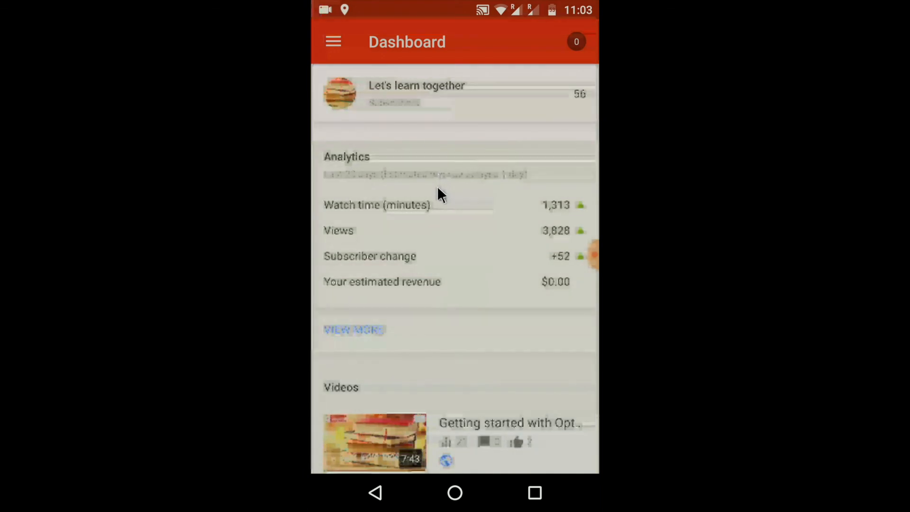
Step: Switch to the channel's Playlists list from the sections menu
click(332, 41)
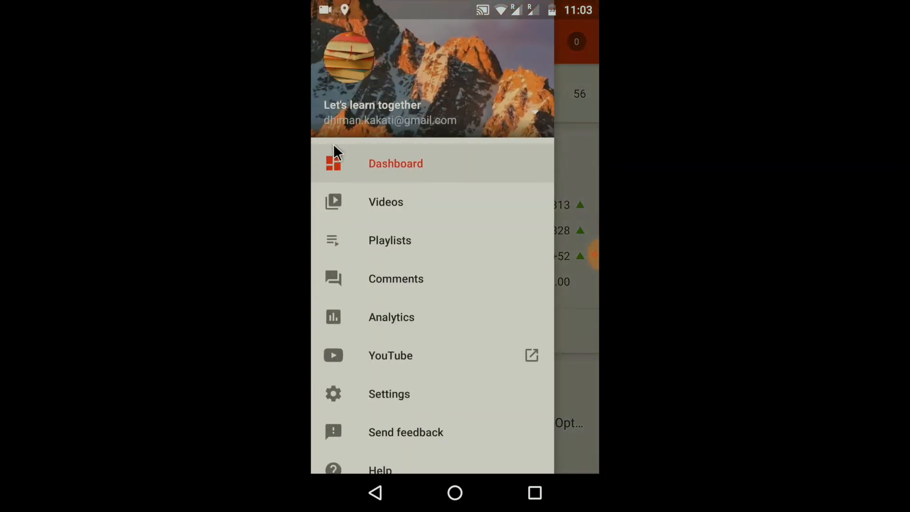
click(390, 239)
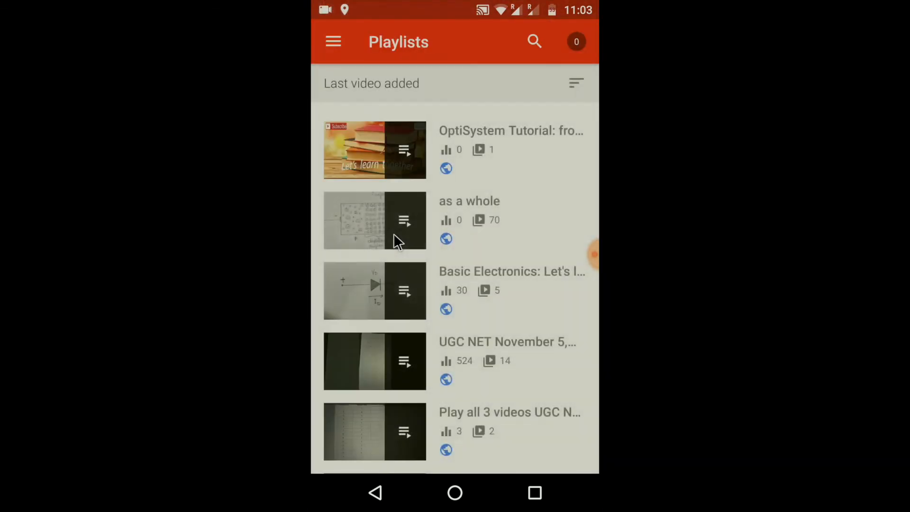